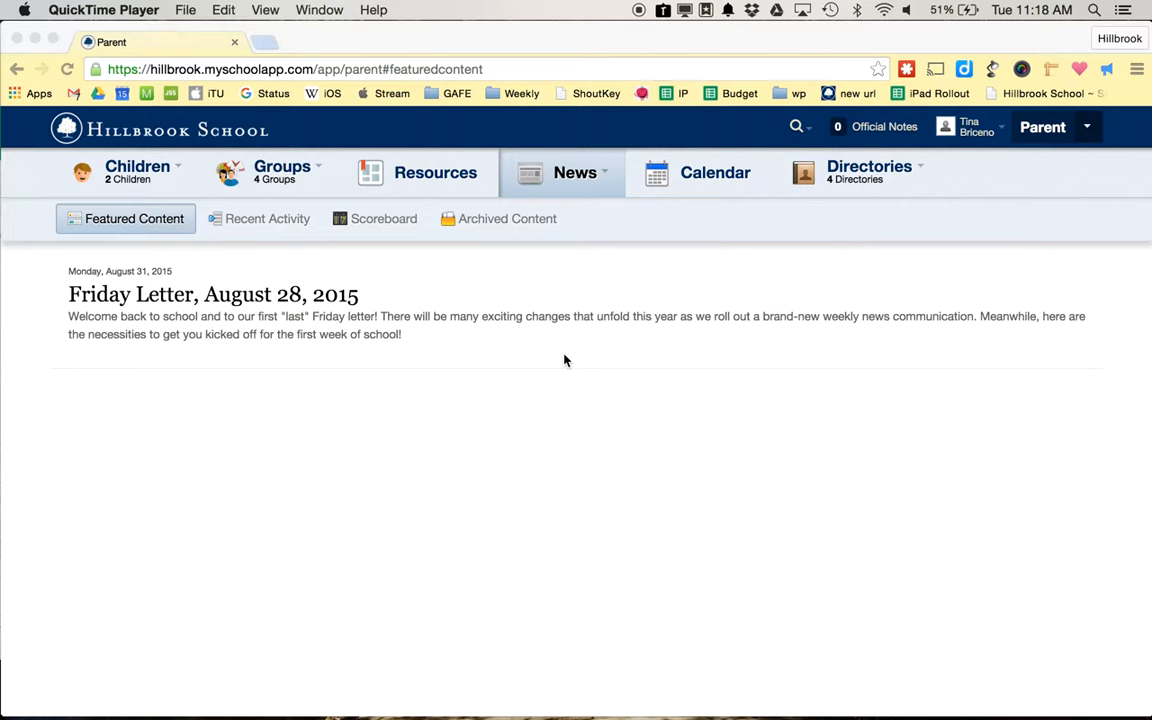
mouse_move(115, 178)
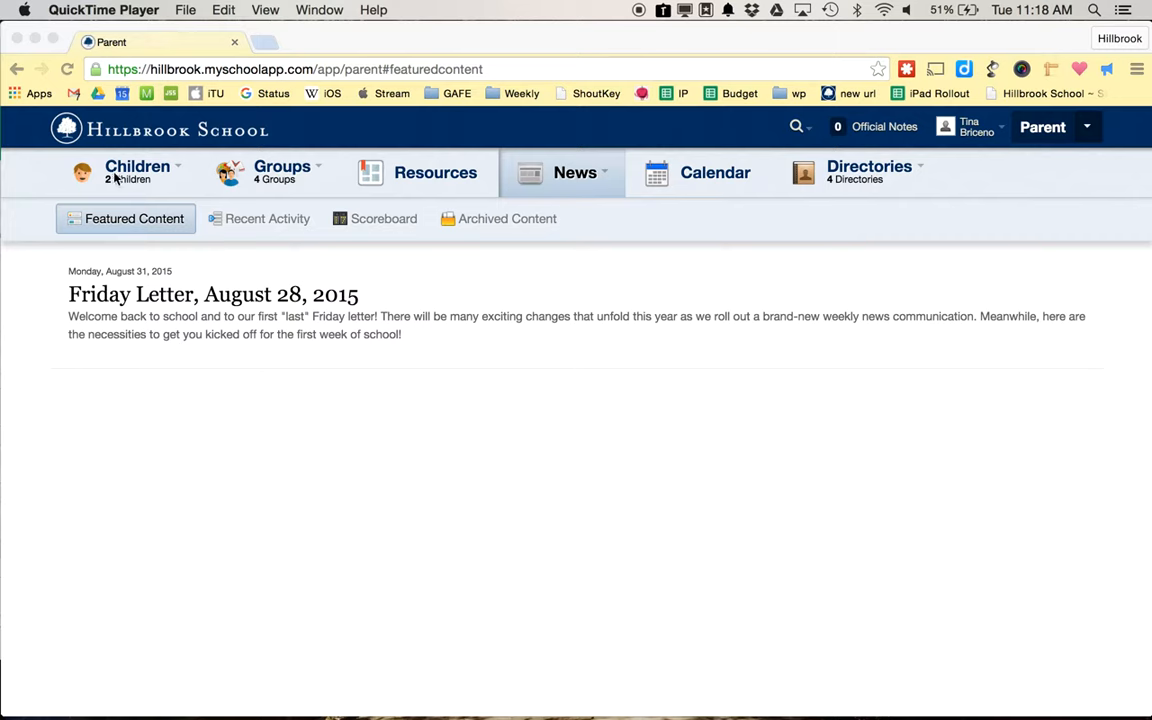
mouse_move(605, 171)
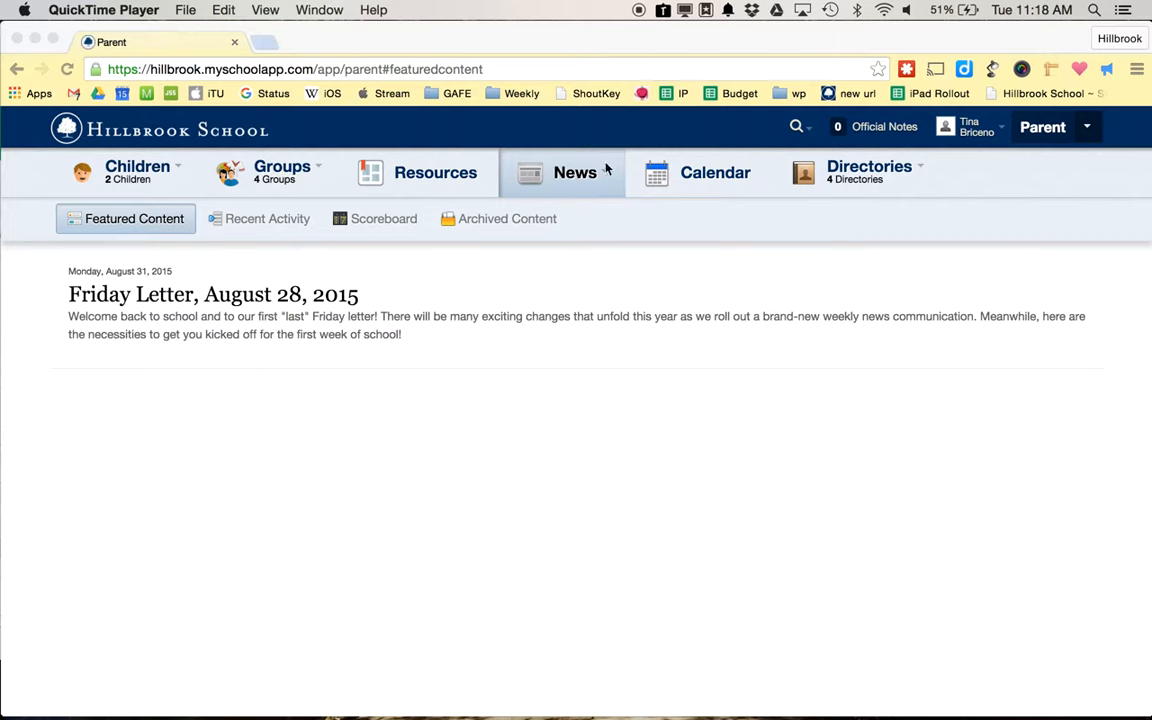
mouse_move(427, 175)
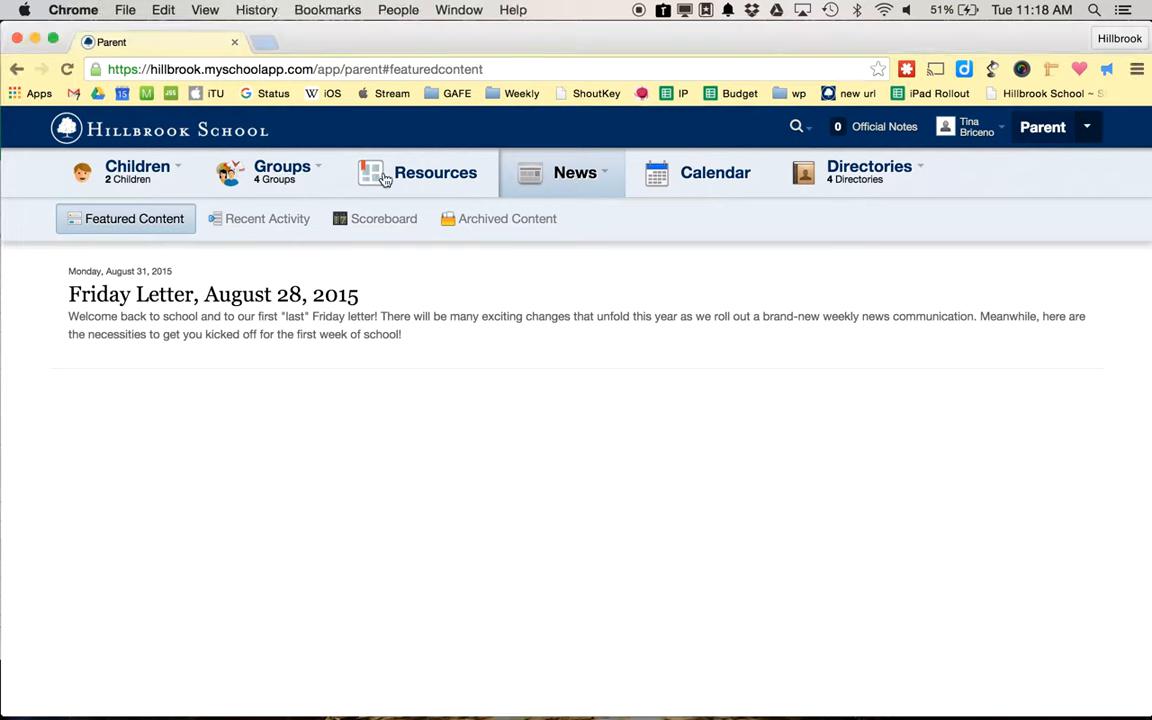
Go to the portal's Resources board and open the Google Resources tile.
click(435, 172)
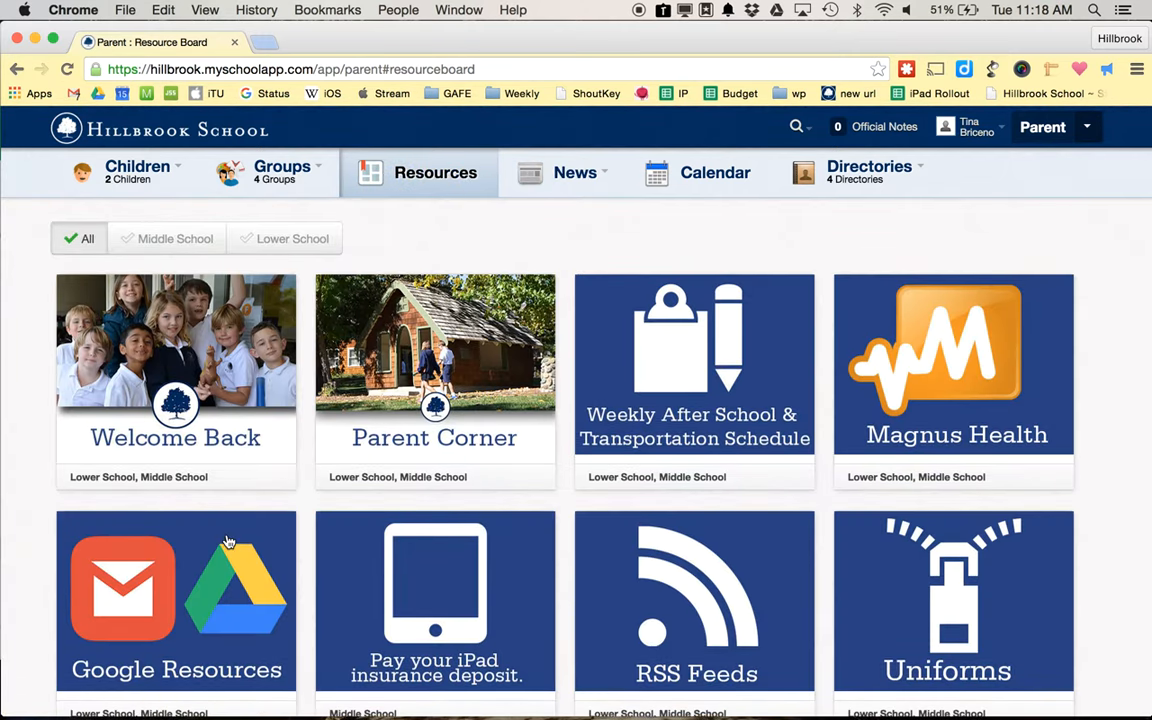
scroll(down, 3)
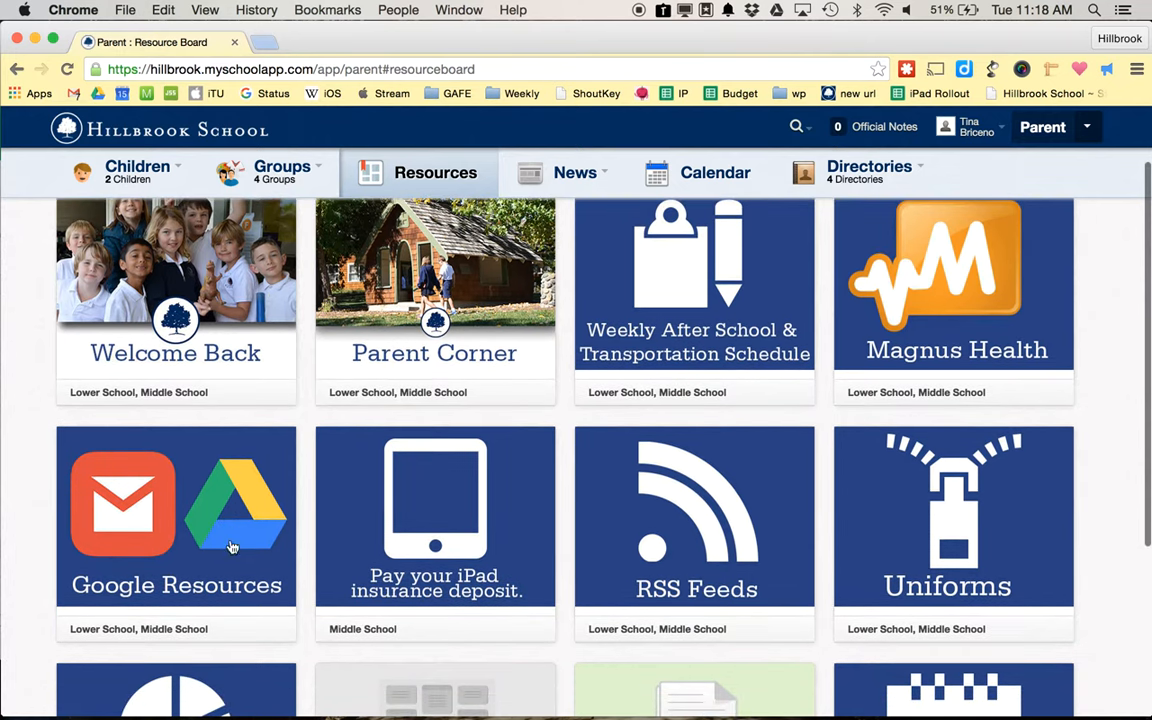
mouse_move(246, 546)
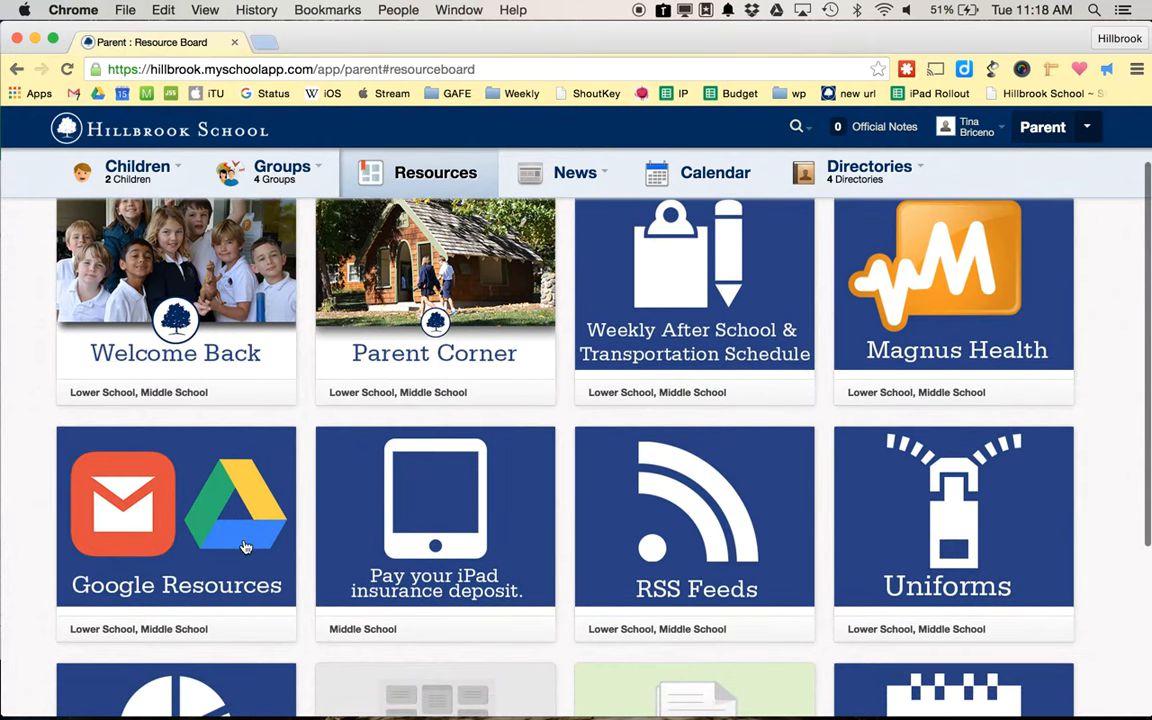
click(176, 515)
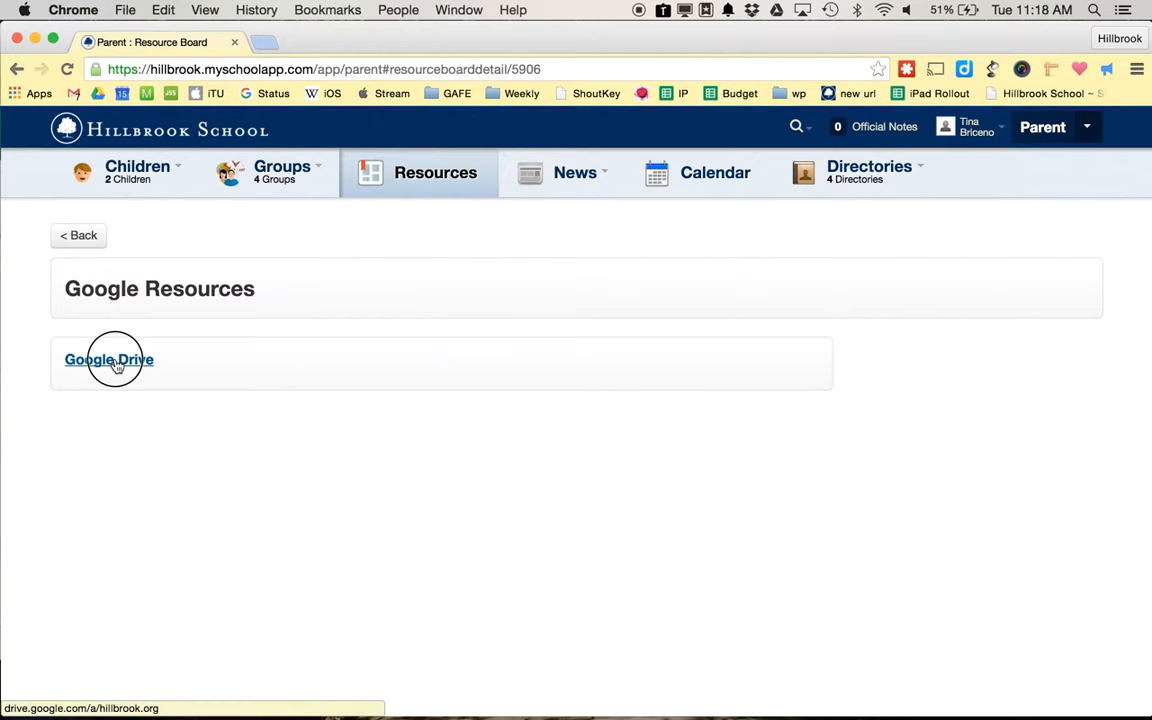
Launch Google Drive for the school account from the Google Resources page's Drive link.
click(108, 359)
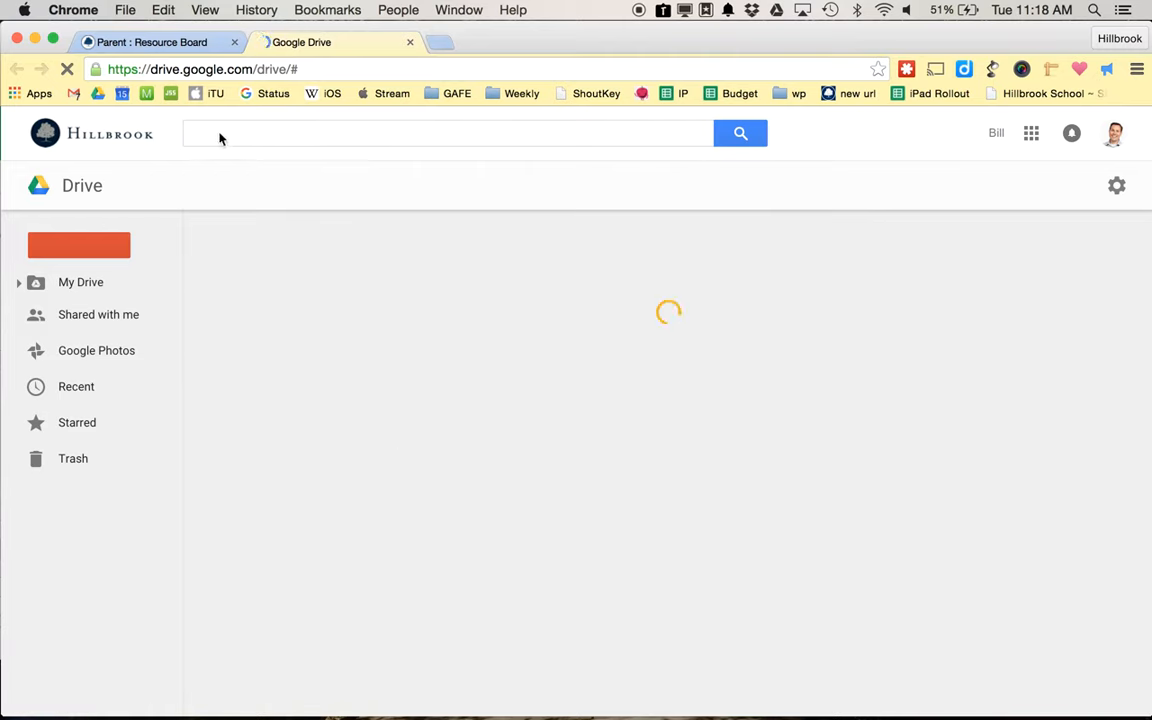
click(80, 282)
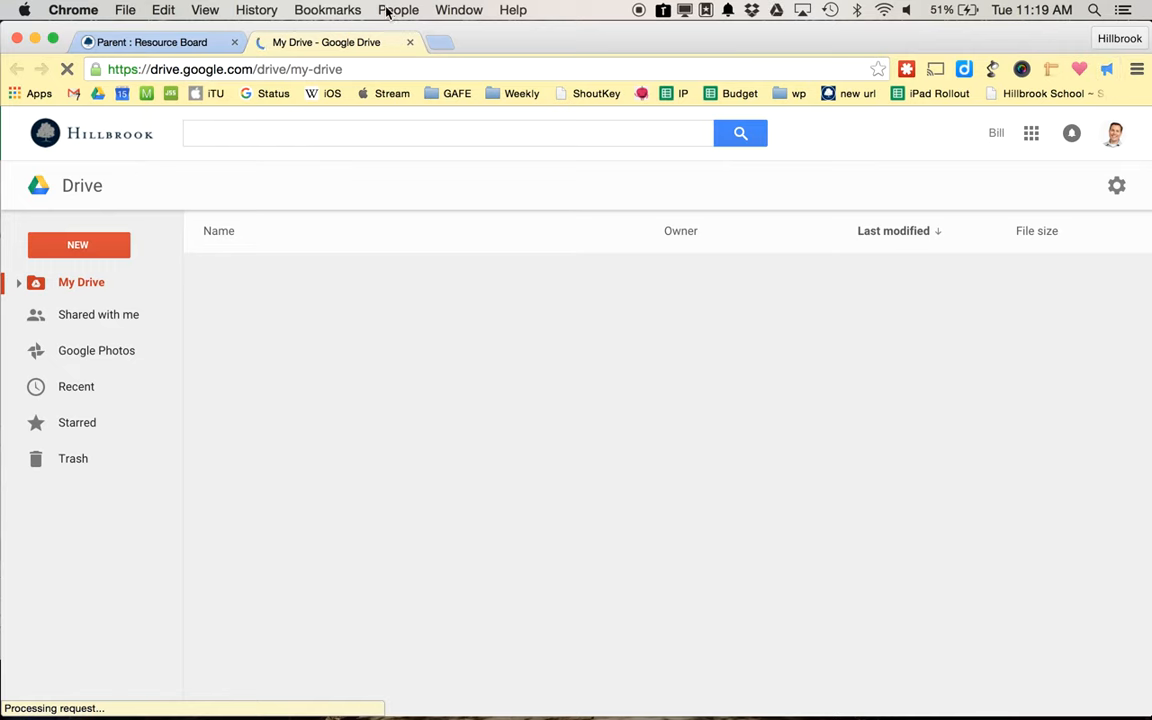
click(398, 10)
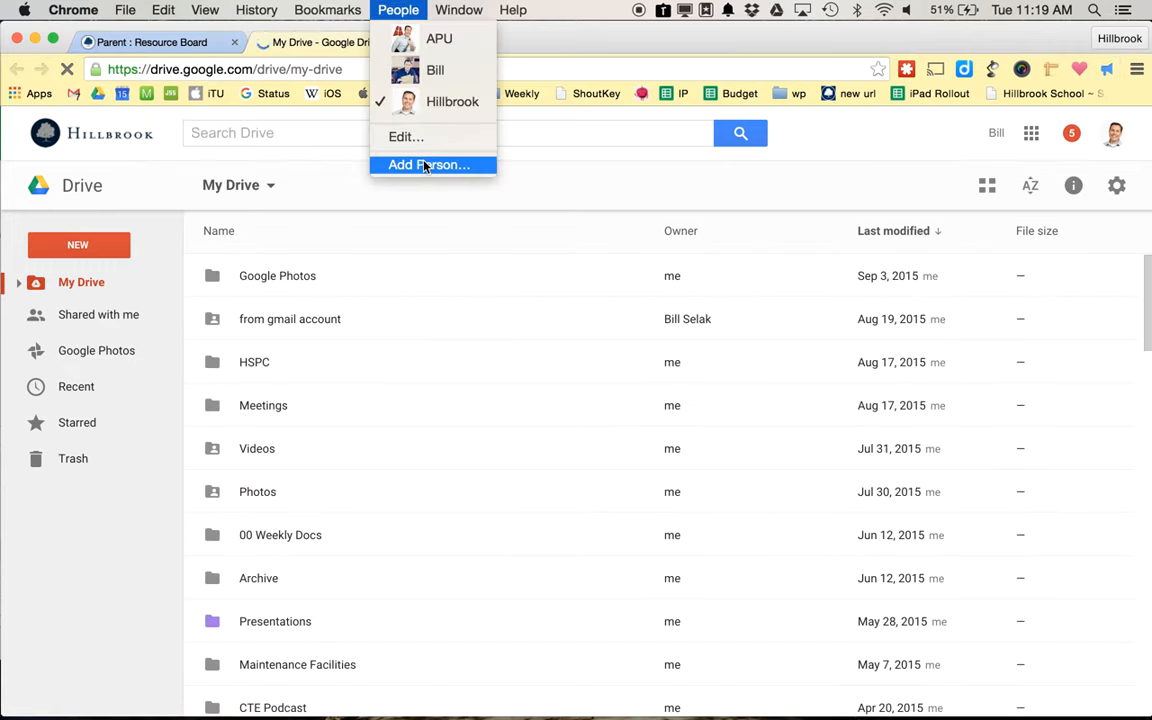
mouse_move(428, 165)
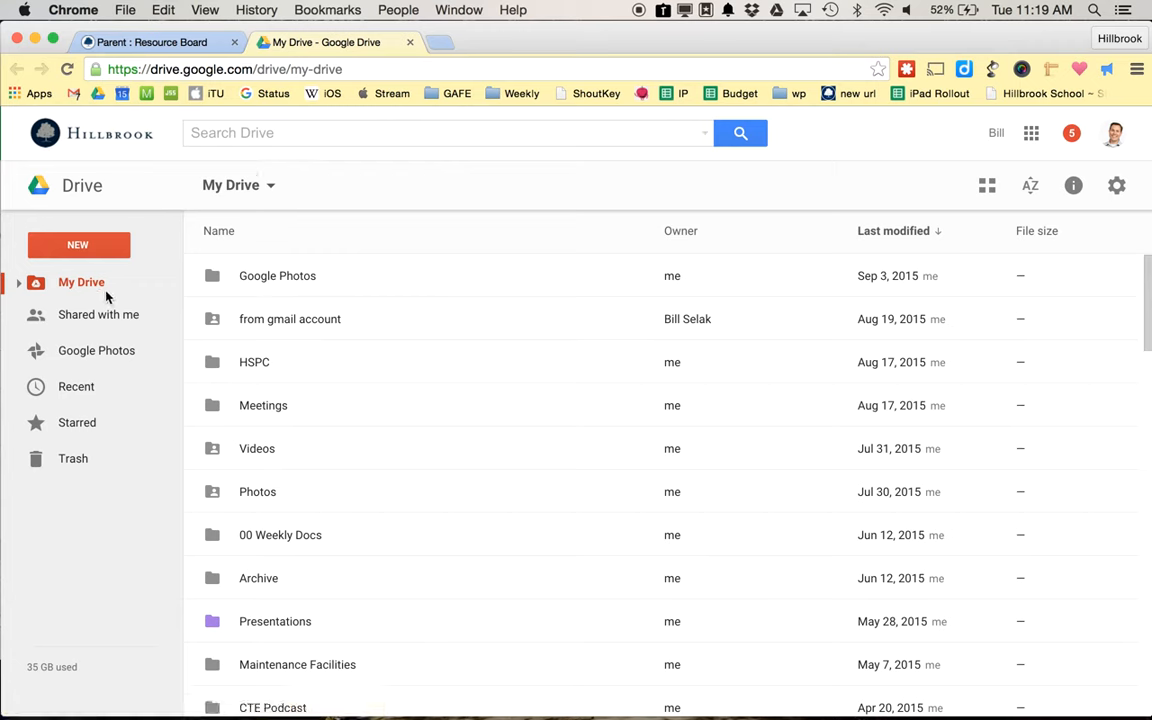
mouse_move(1113, 130)
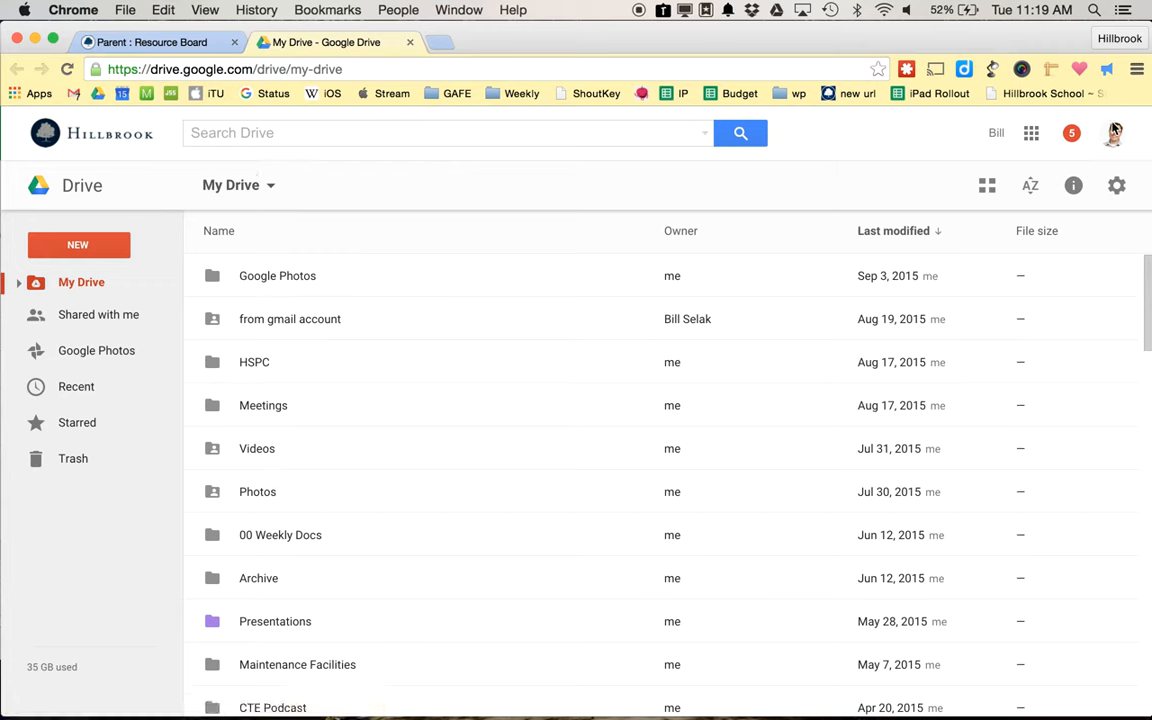
click(1114, 133)
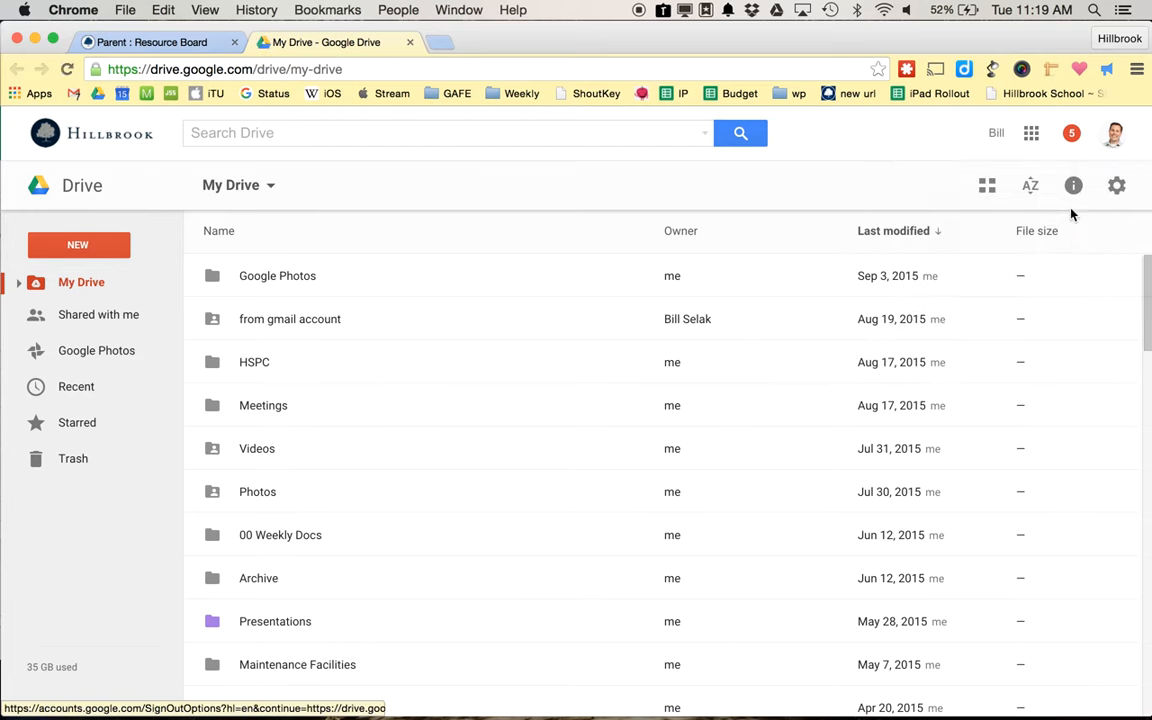
click(1113, 133)
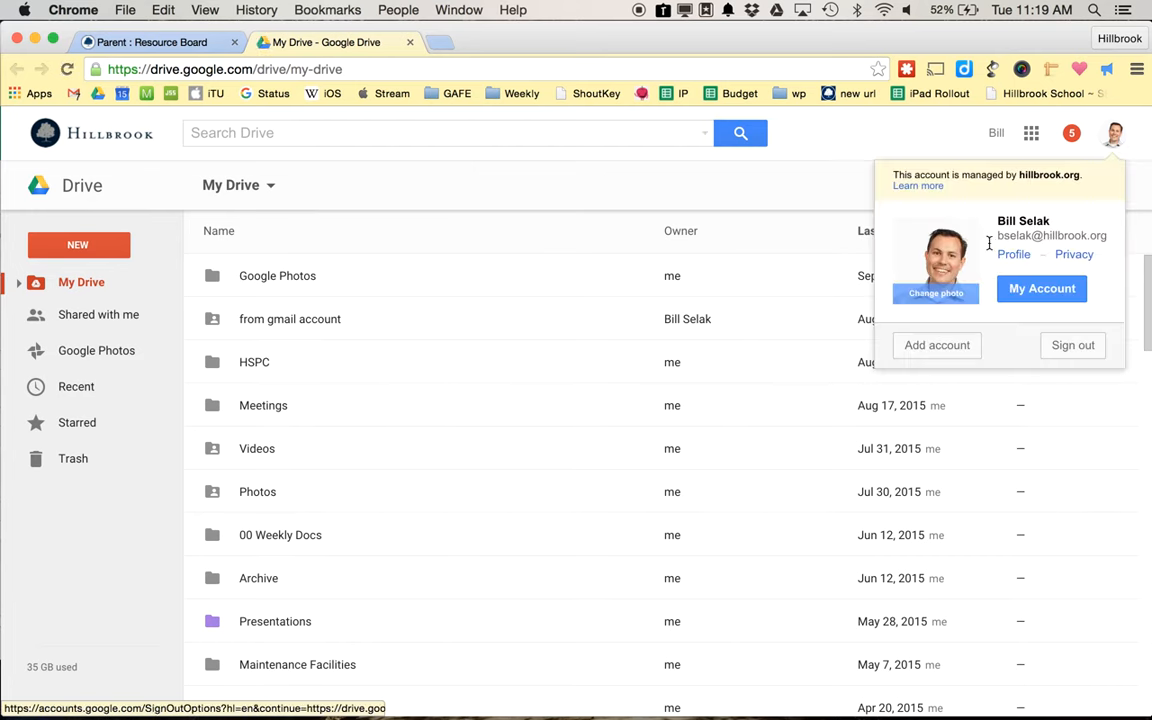
mouse_move(1072, 235)
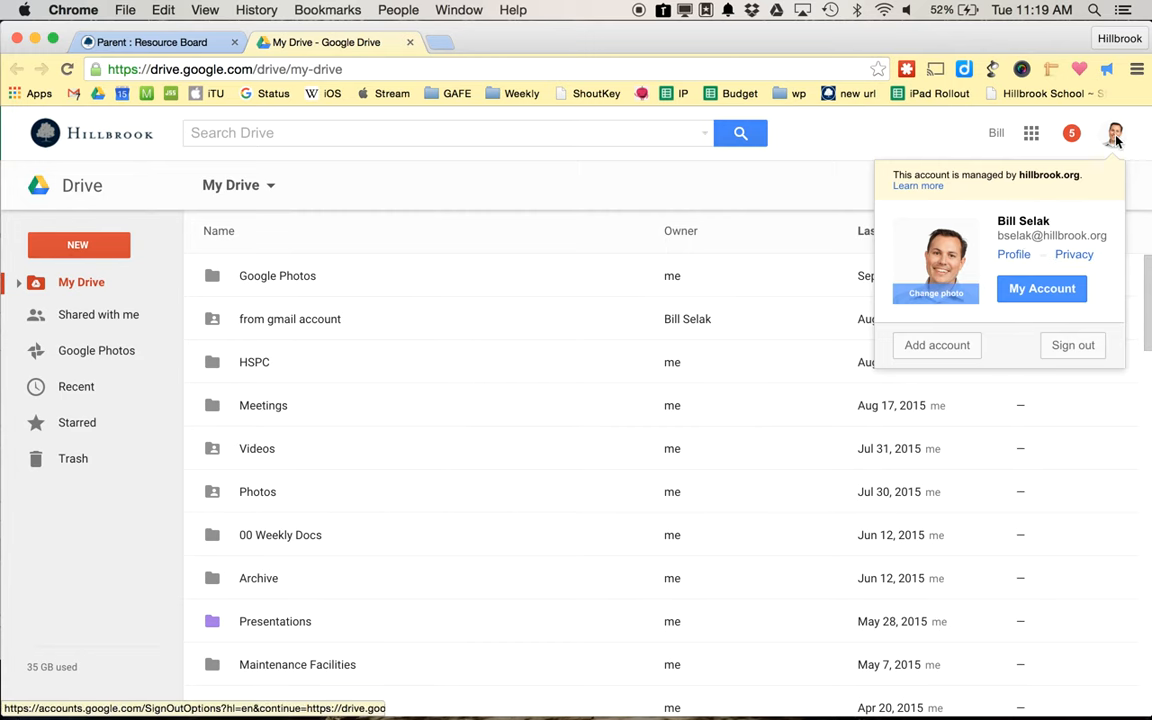
click(740, 218)
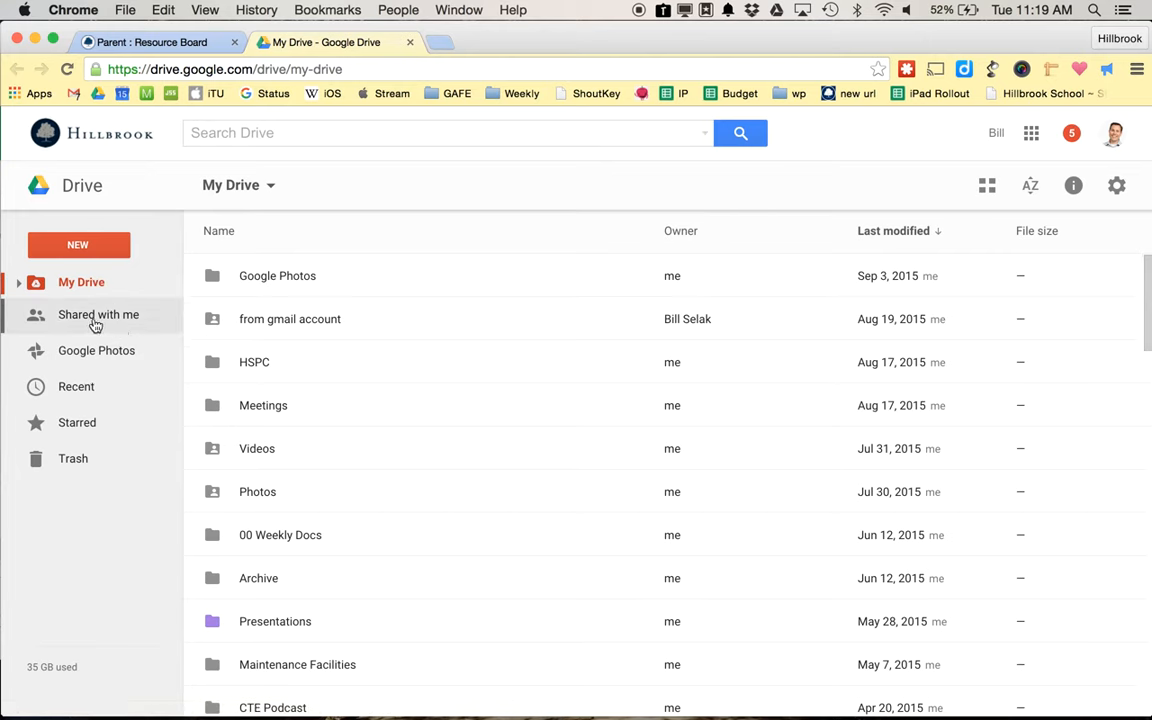
View the Shared with me list and focus the Search Drive box.
click(98, 314)
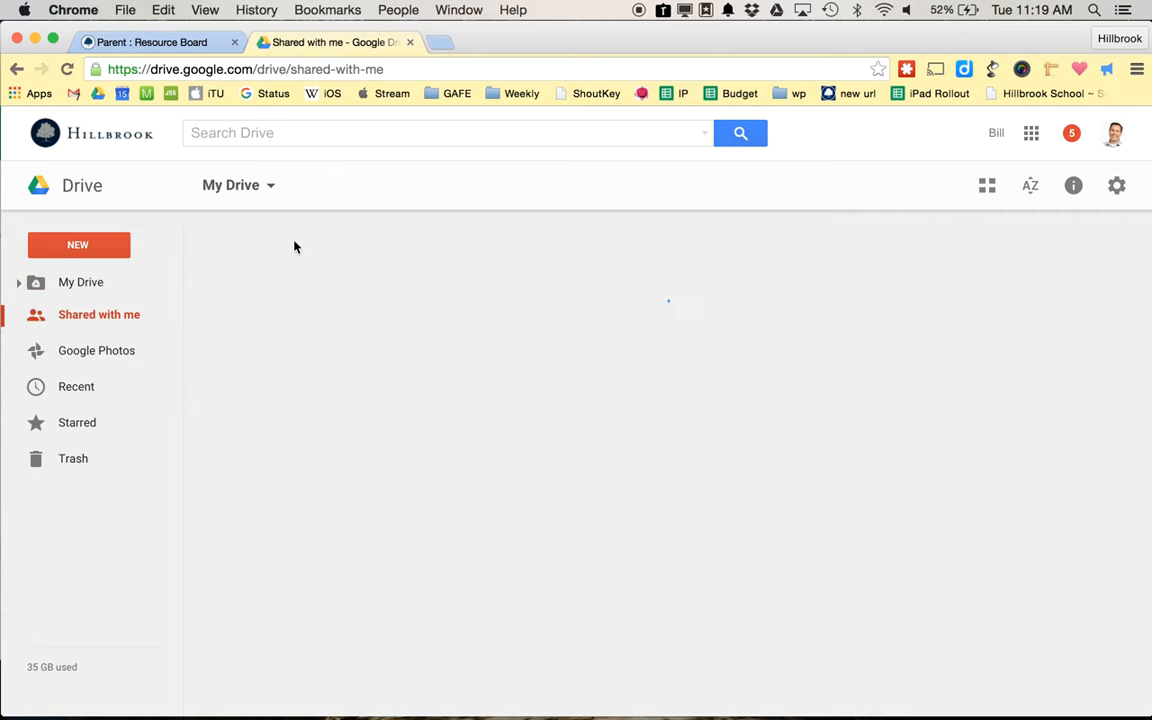
click(98, 314)
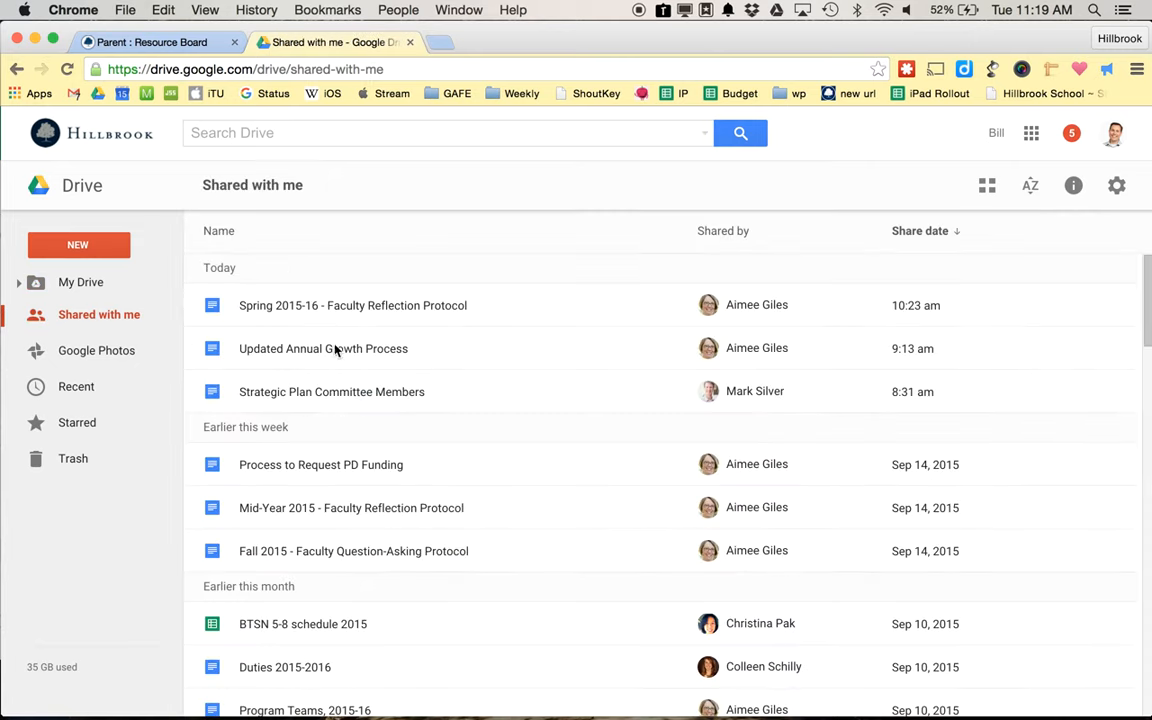
click(448, 132)
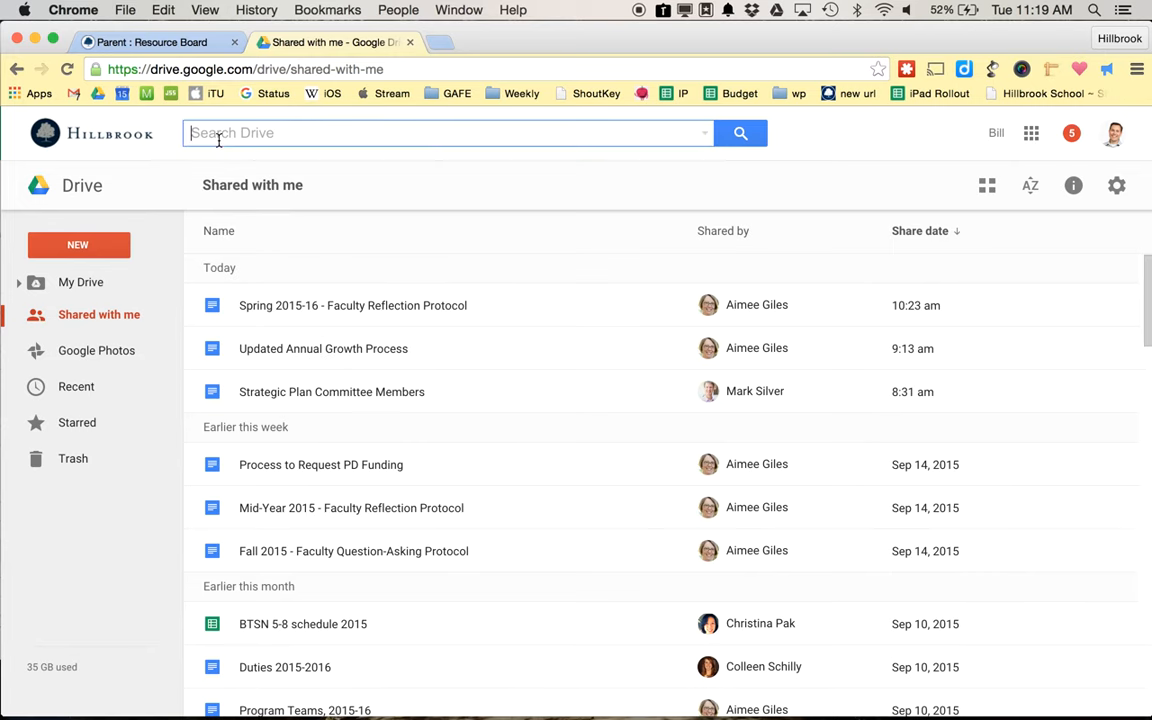
Search Drive for 'volunteer' and select the HSPC Volunteer Sign Ups result.
text(volu)
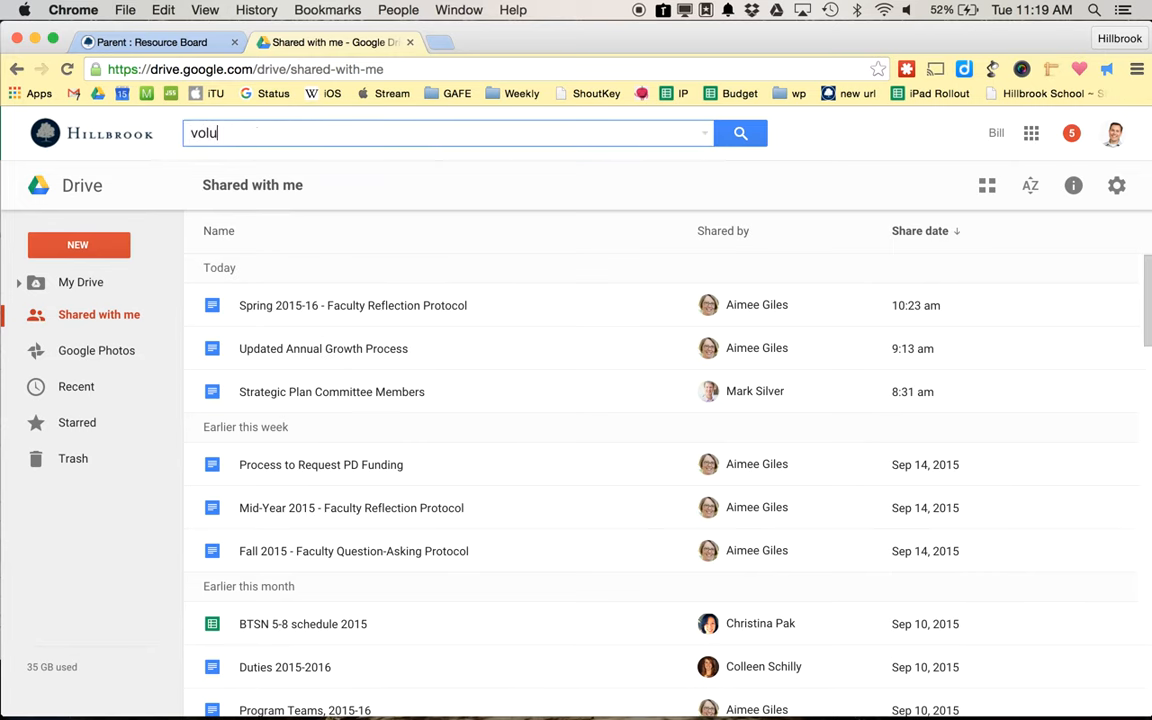
text(nteer)
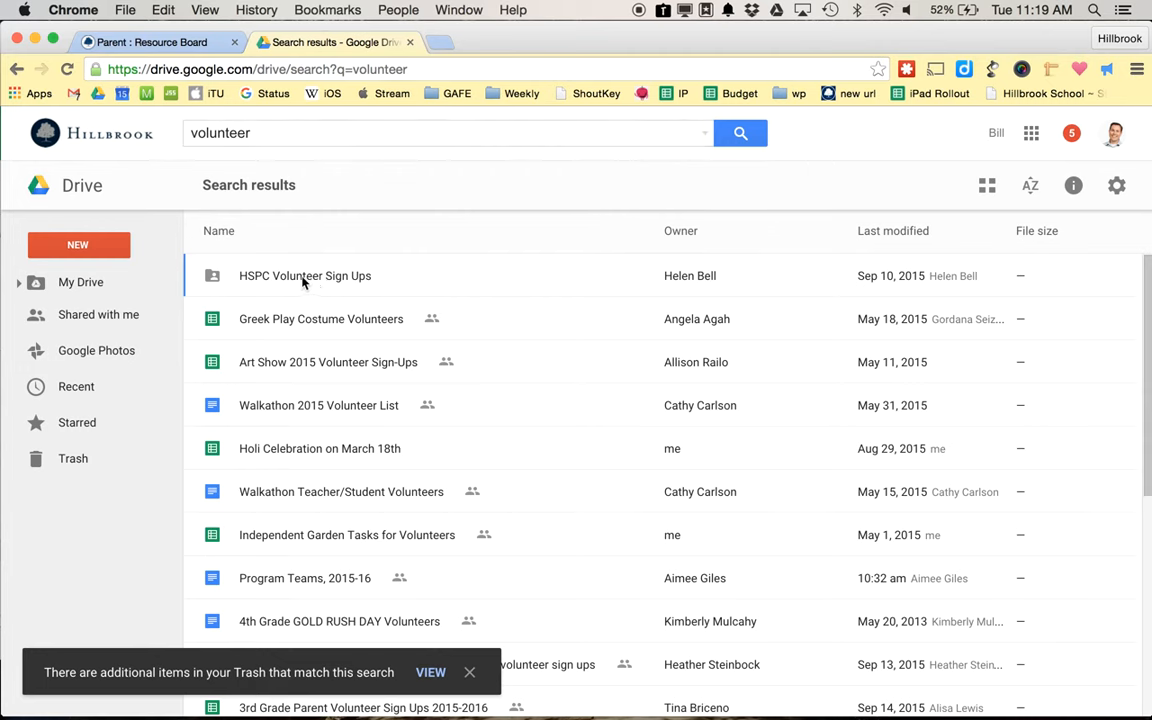
click(305, 275)
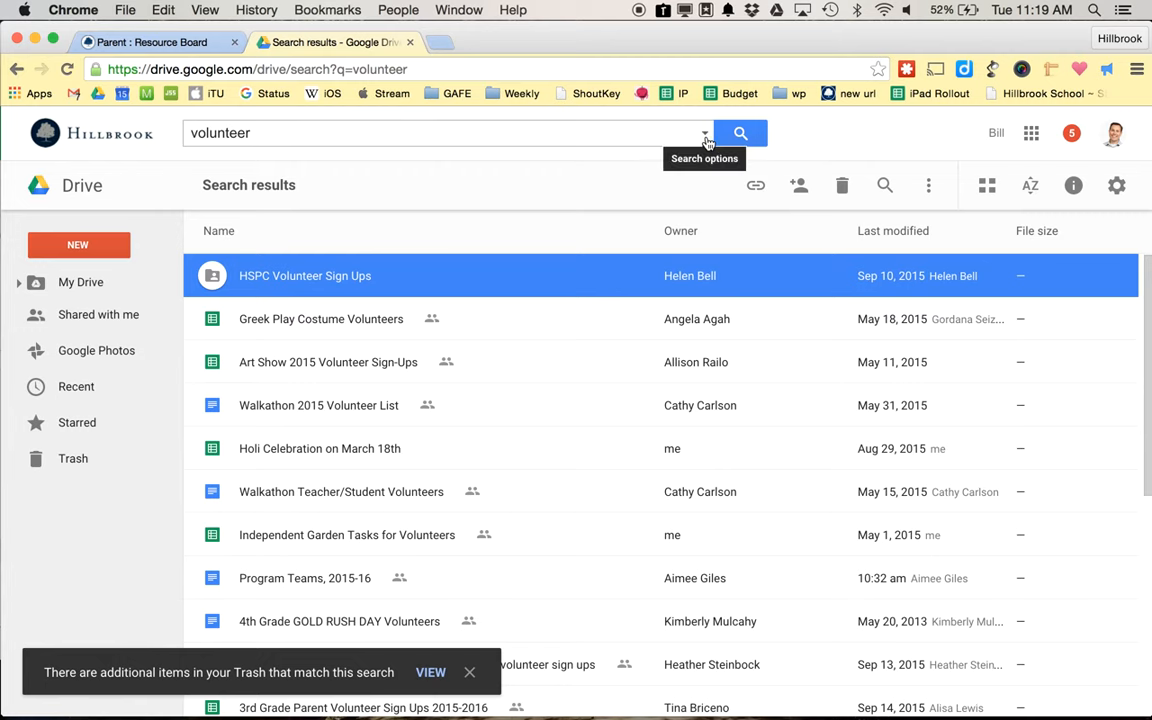
Limit the volunteer search to hillbrook.org, rerun it, and select HSPC Volunteer Sign Ups.
click(705, 132)
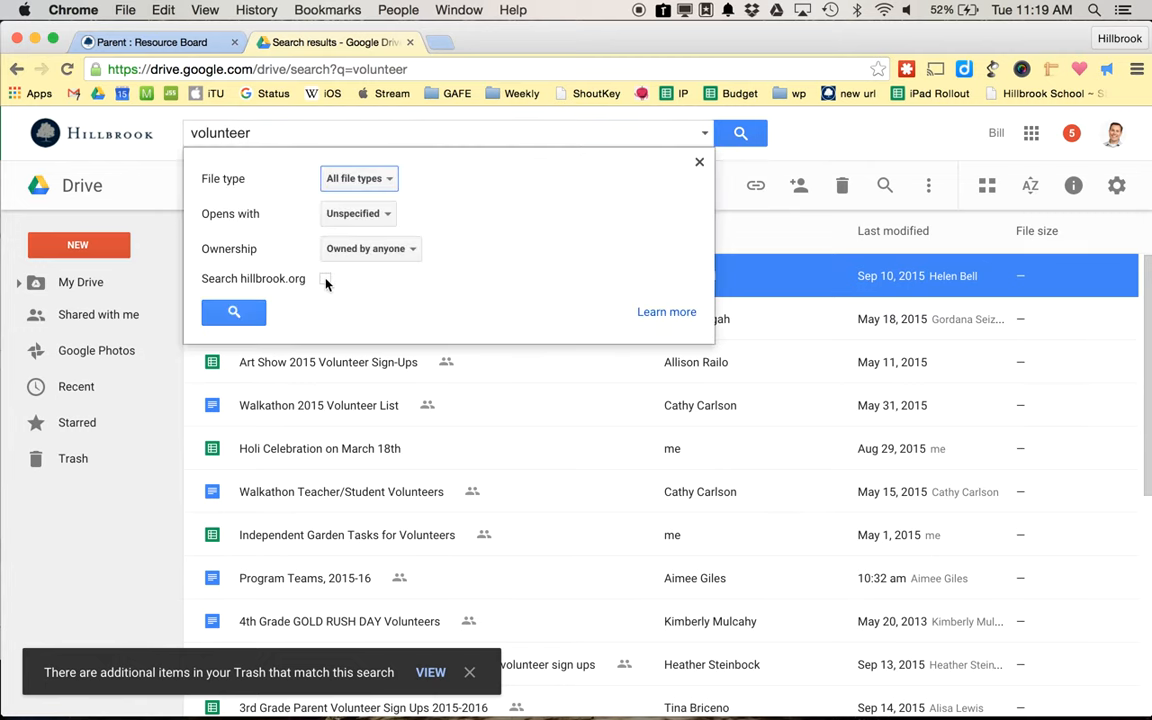
click(325, 278)
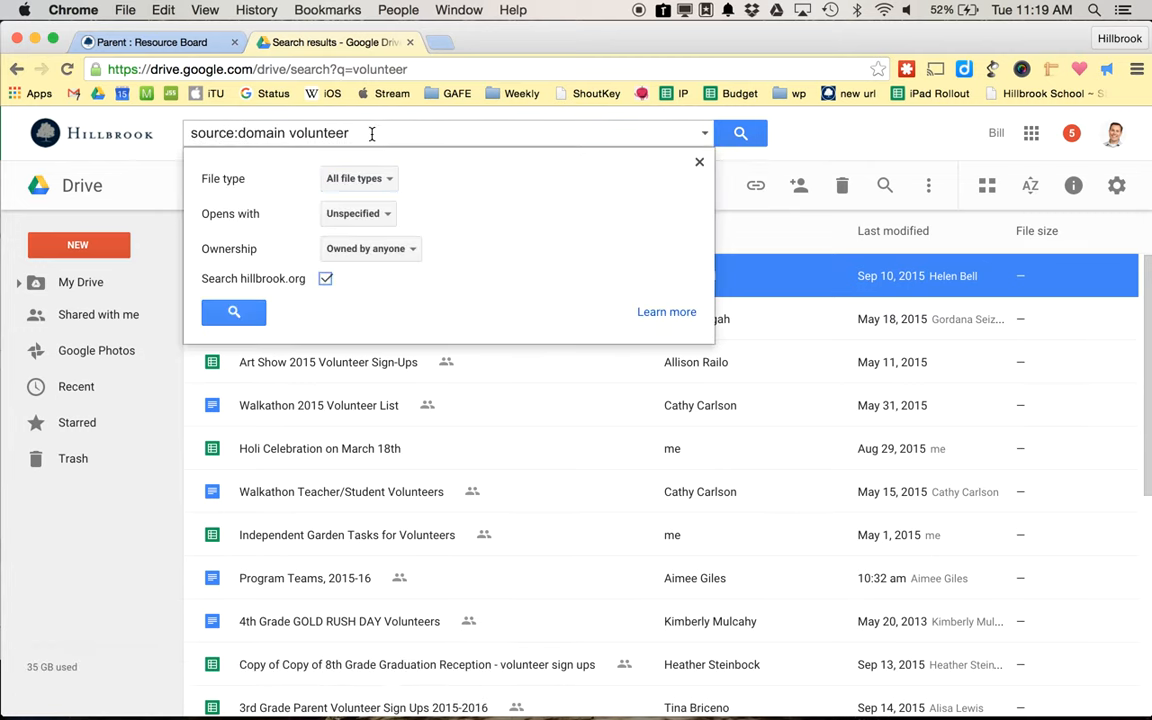
click(739, 133)
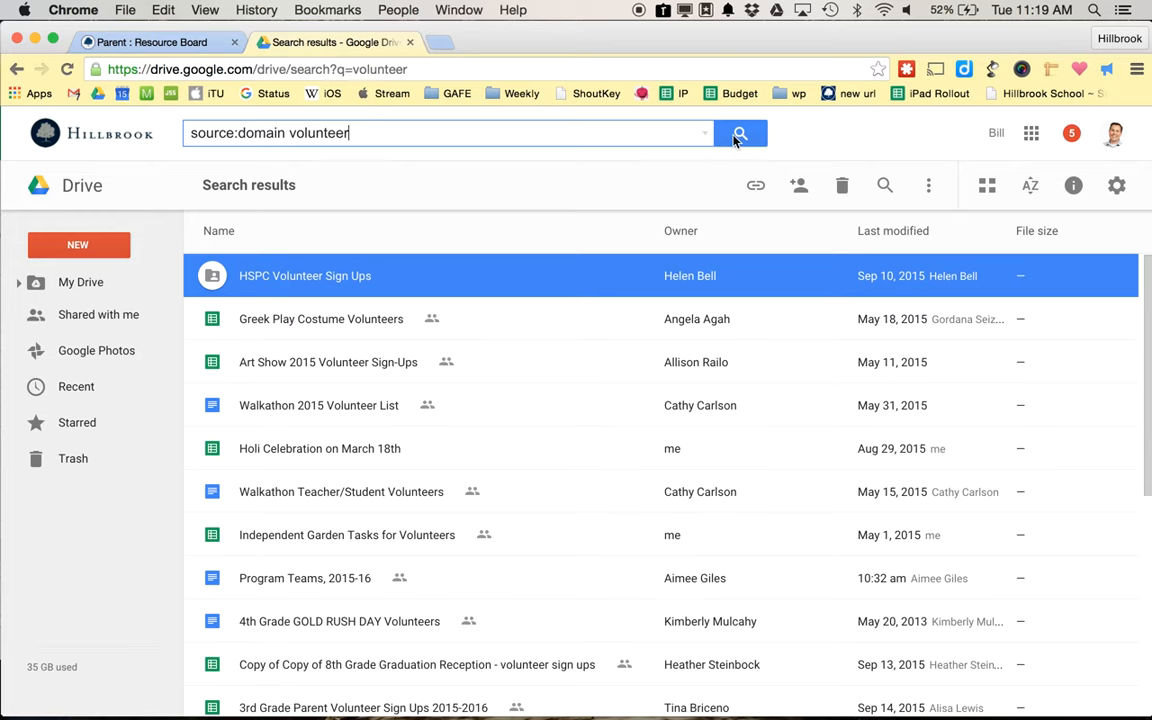
click(740, 132)
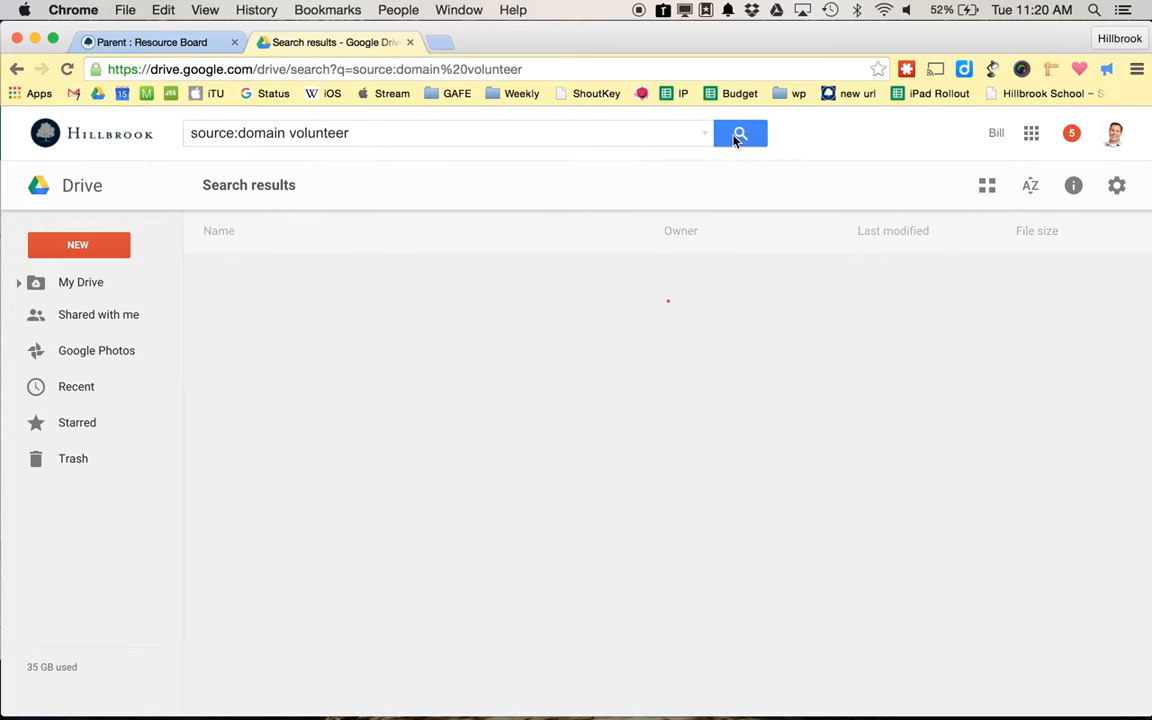
click(739, 132)
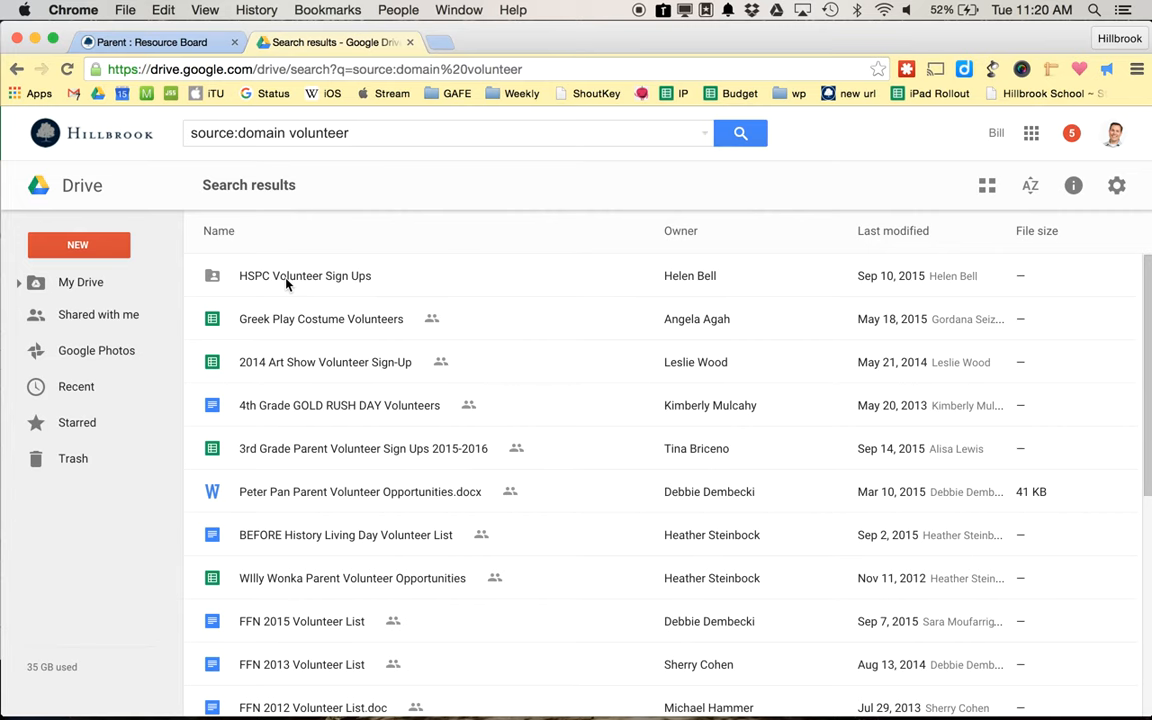
click(305, 275)
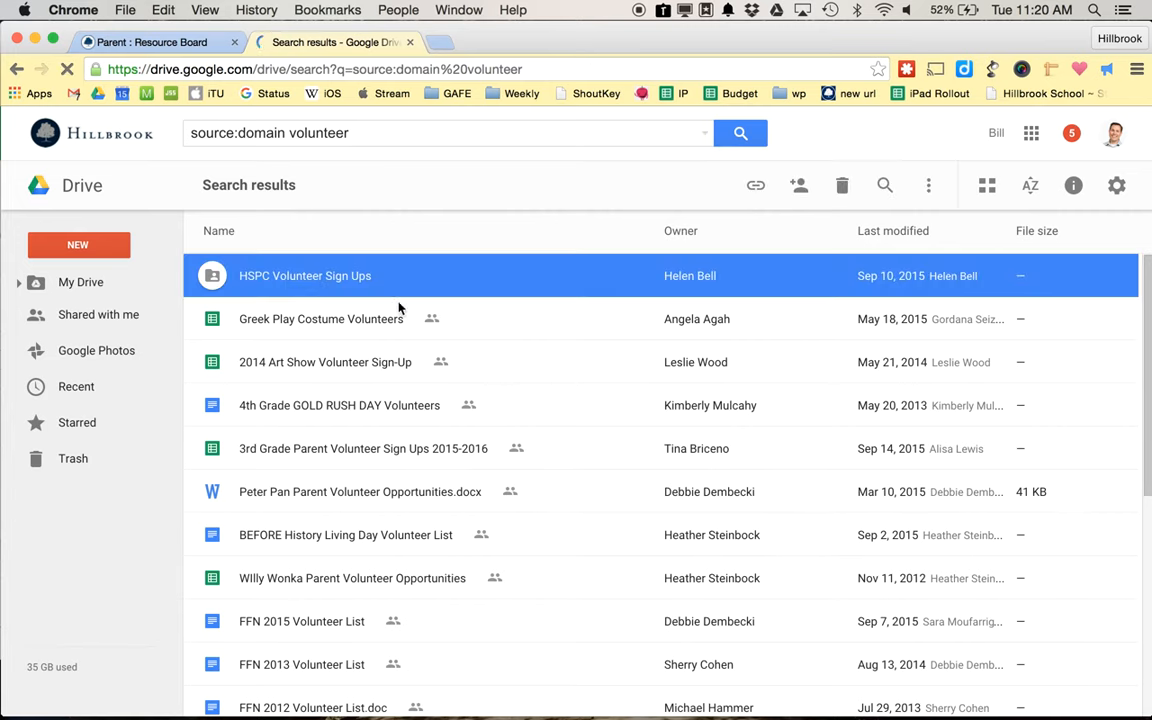
Open the HSPC Volunteer Sign Ups folder and show the signed-in account details.
double_click(305, 275)
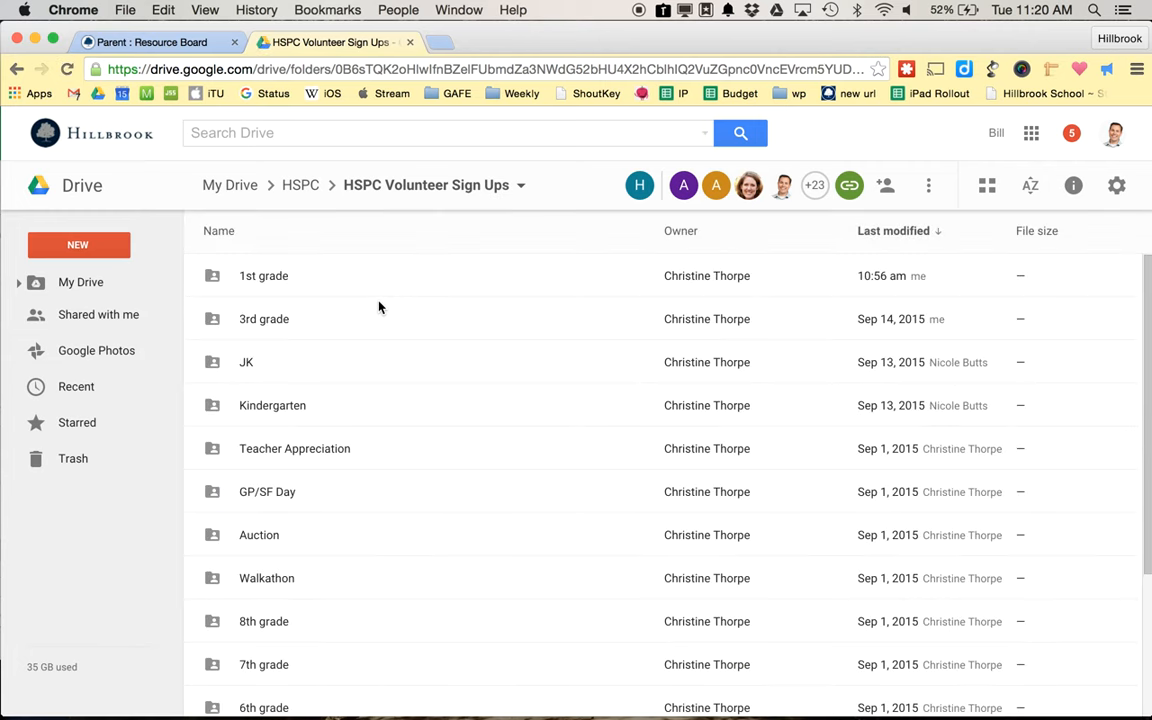
mouse_move(1113, 133)
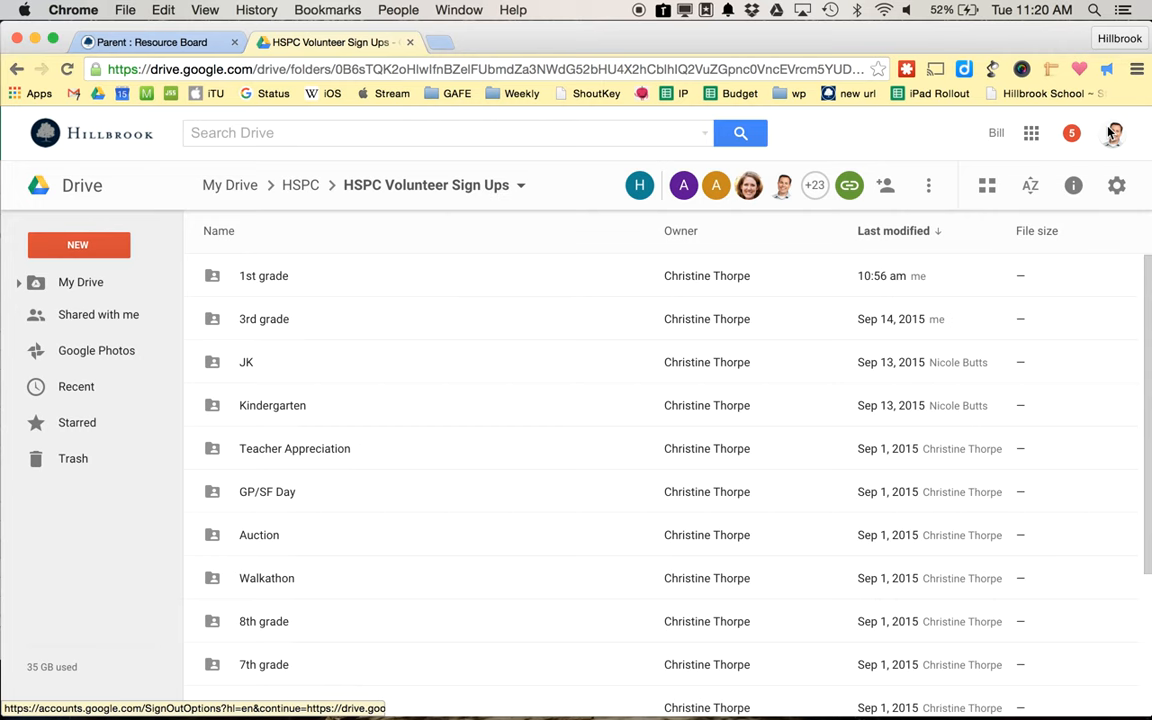
click(1113, 132)
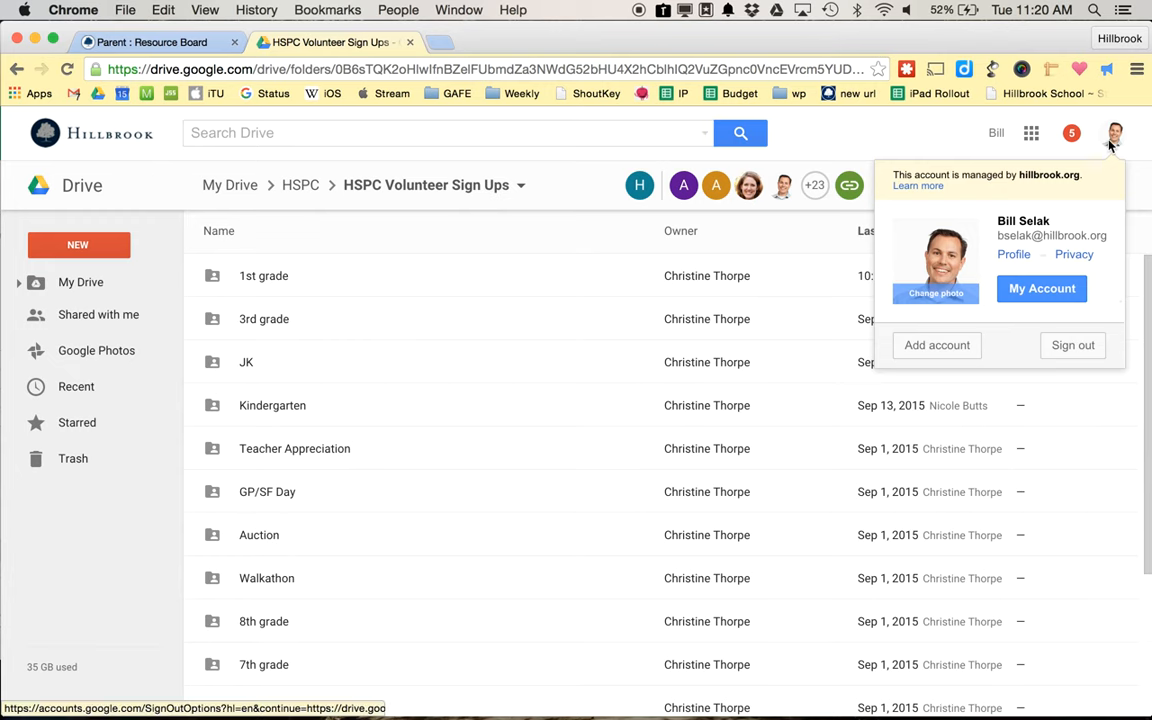
mouse_move(1041, 288)
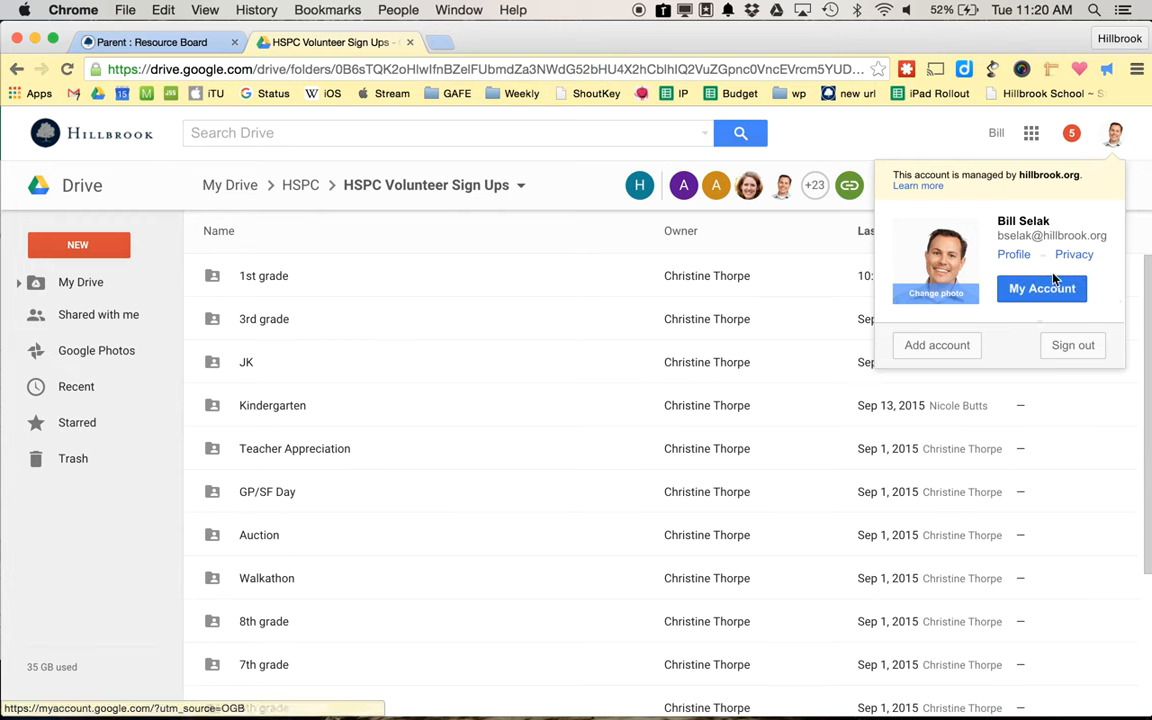
mouse_move(987, 330)
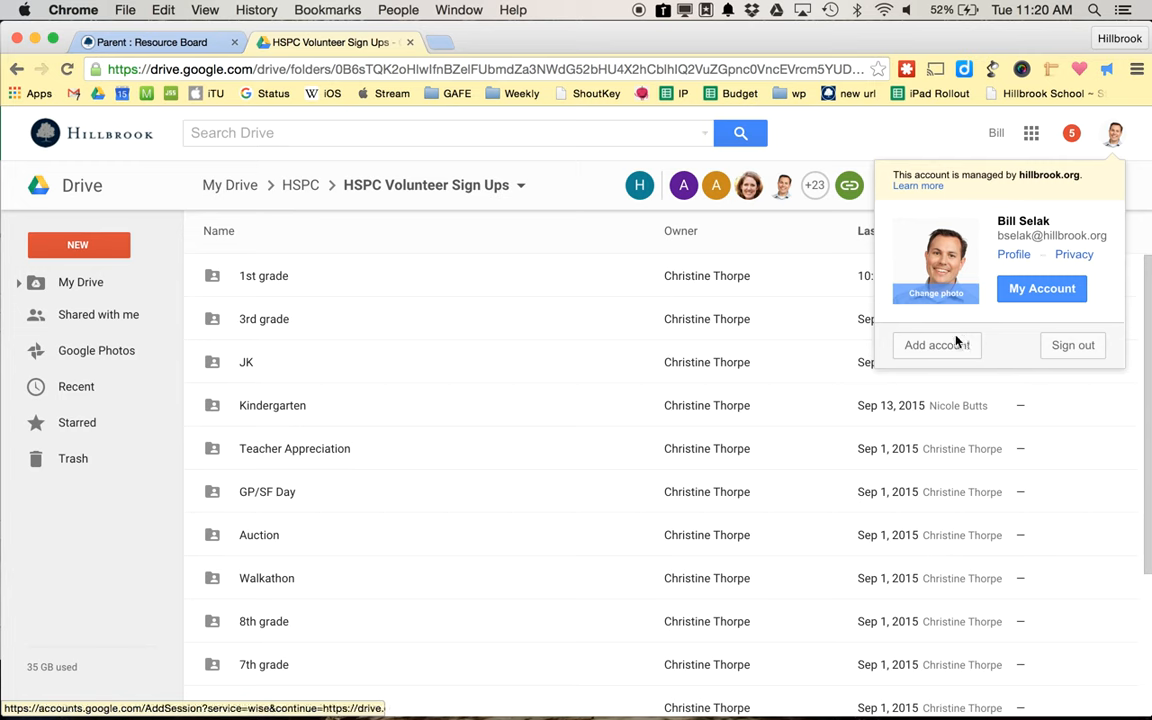
mouse_move(843, 255)
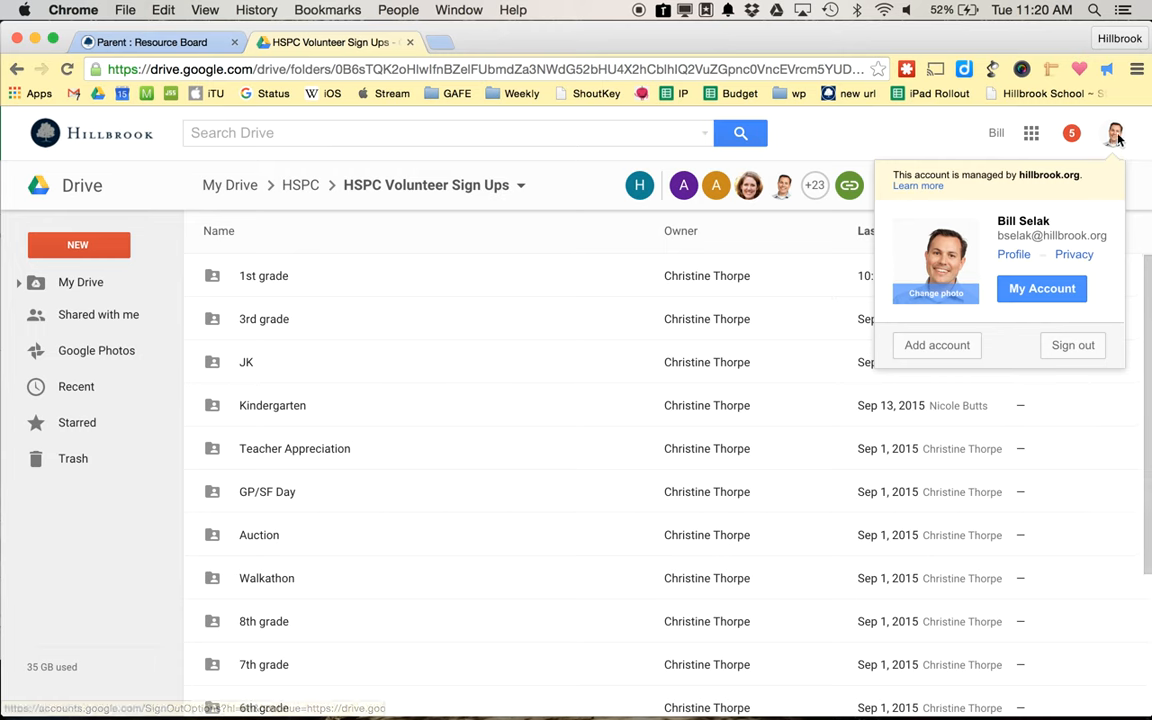
mouse_move(1114, 133)
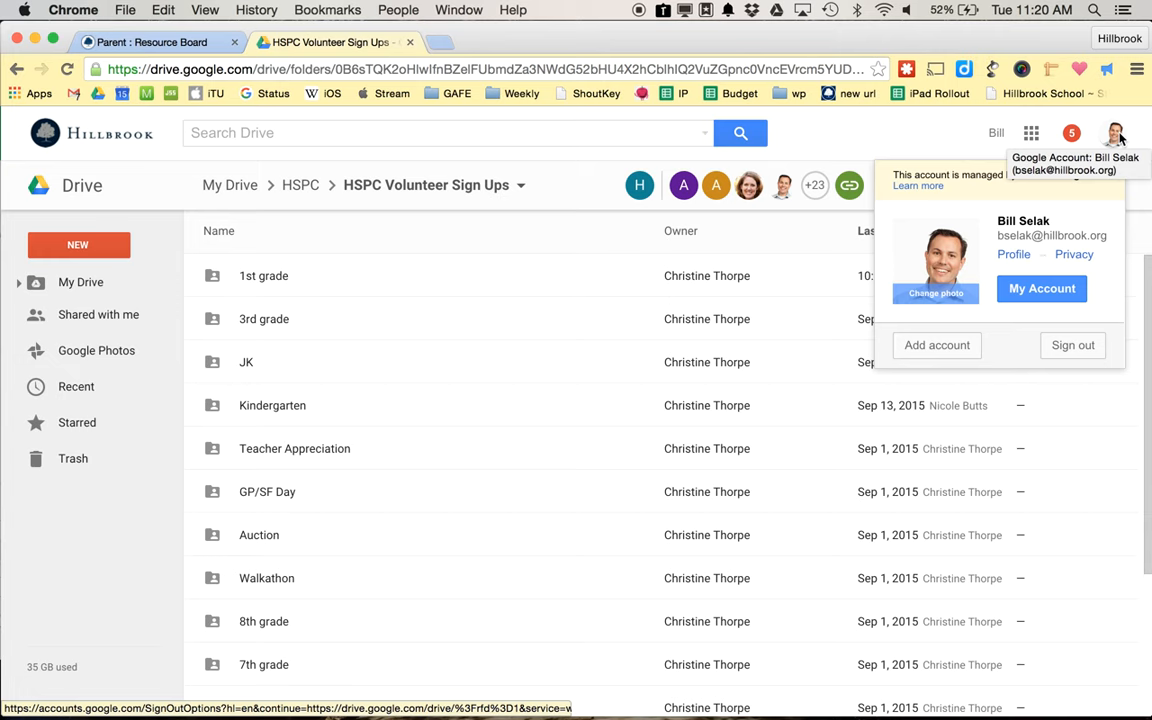
mouse_move(1113, 133)
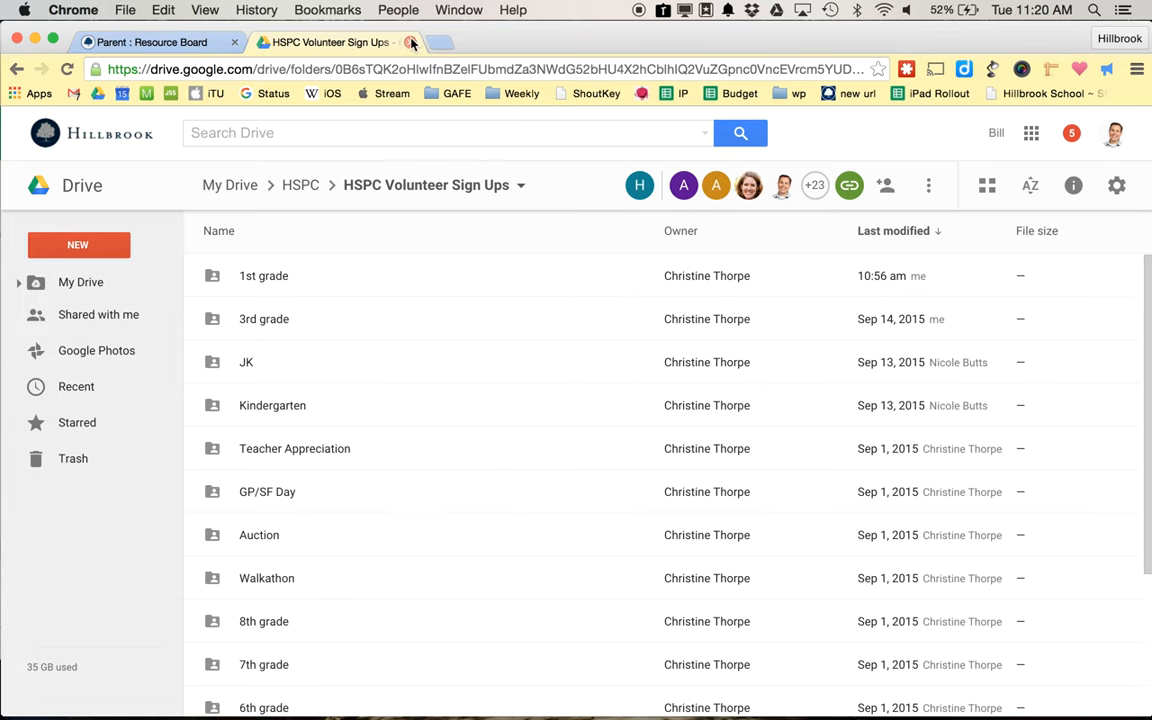
Close the HSPC Volunteer Sign Ups Drive tab to return to the portal.
click(410, 42)
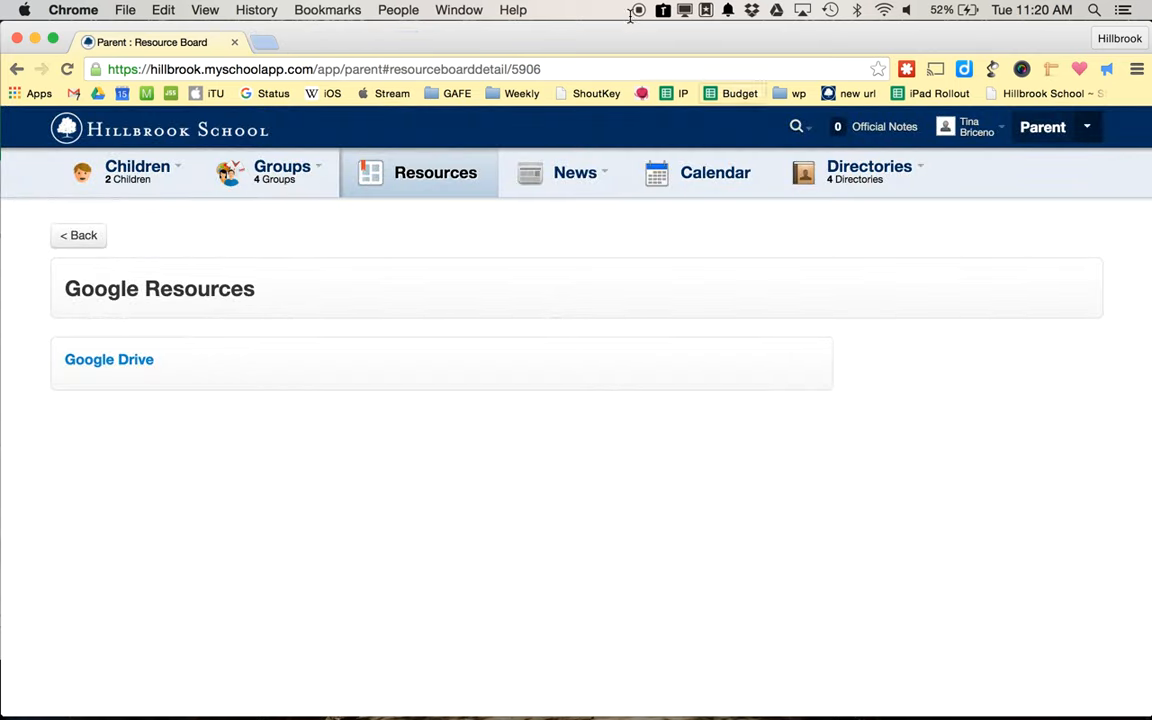